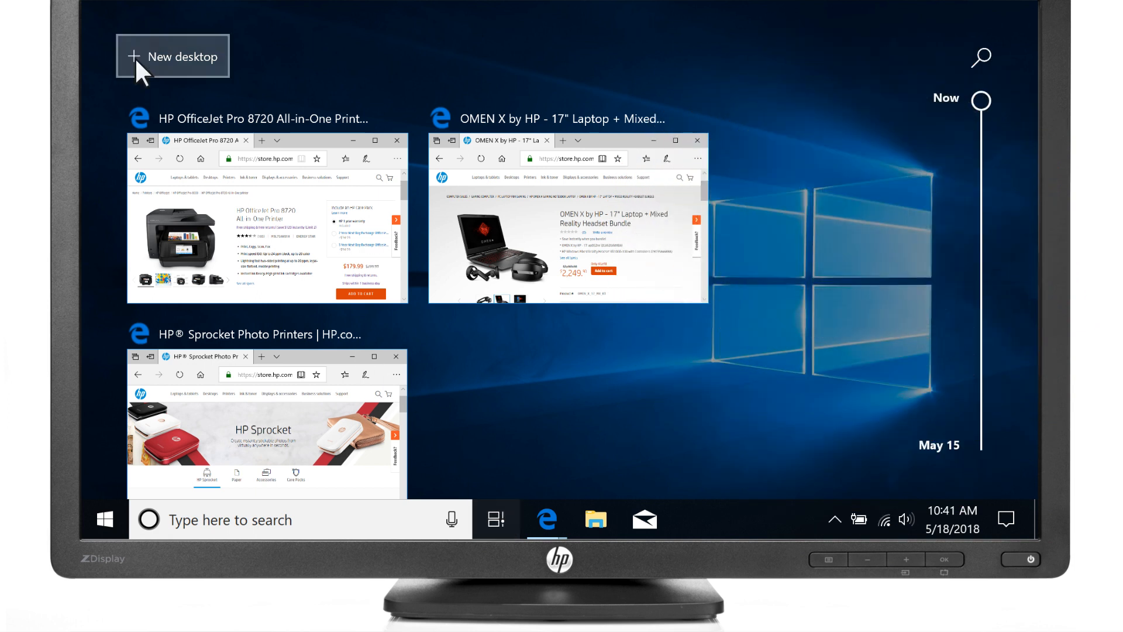
# Add a second virtual desktop from Task View and switch to Desktop 2.
pyautogui.click(172, 56)
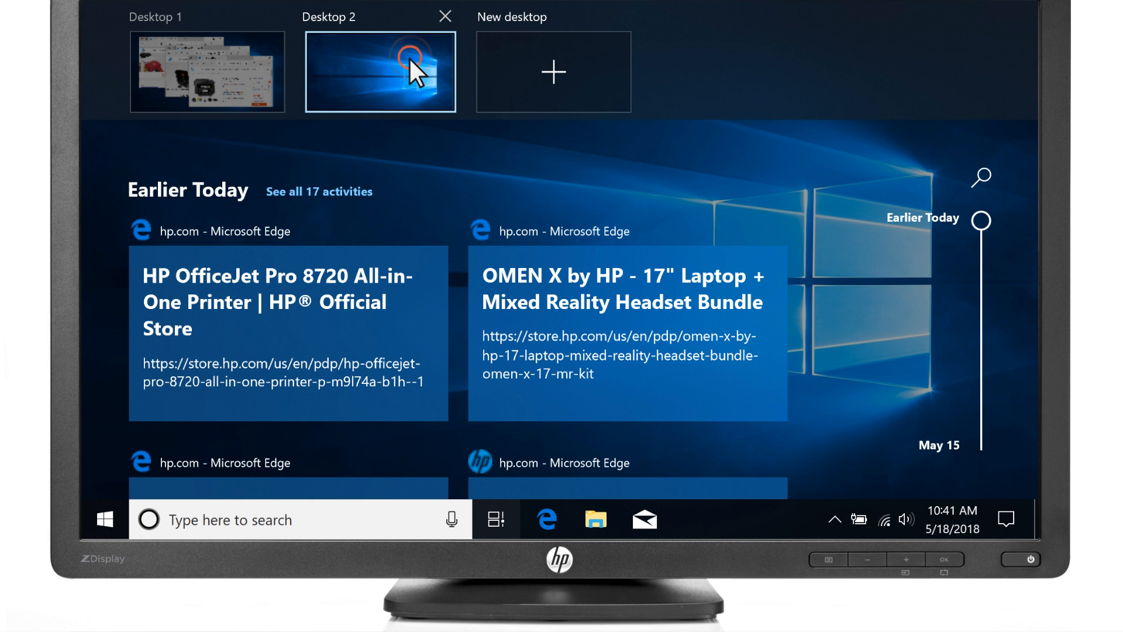
pyautogui.click(104, 519)
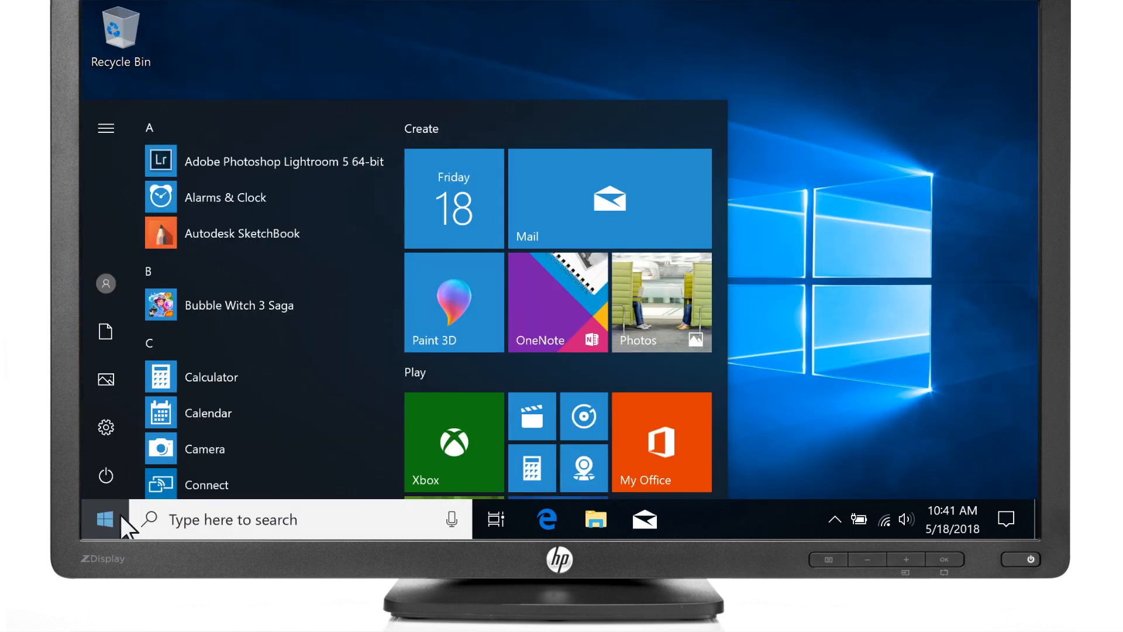
# Launch Word 2013 and Excel 2013 on the new desktop via Start search.
pyautogui.write('Word 2013')
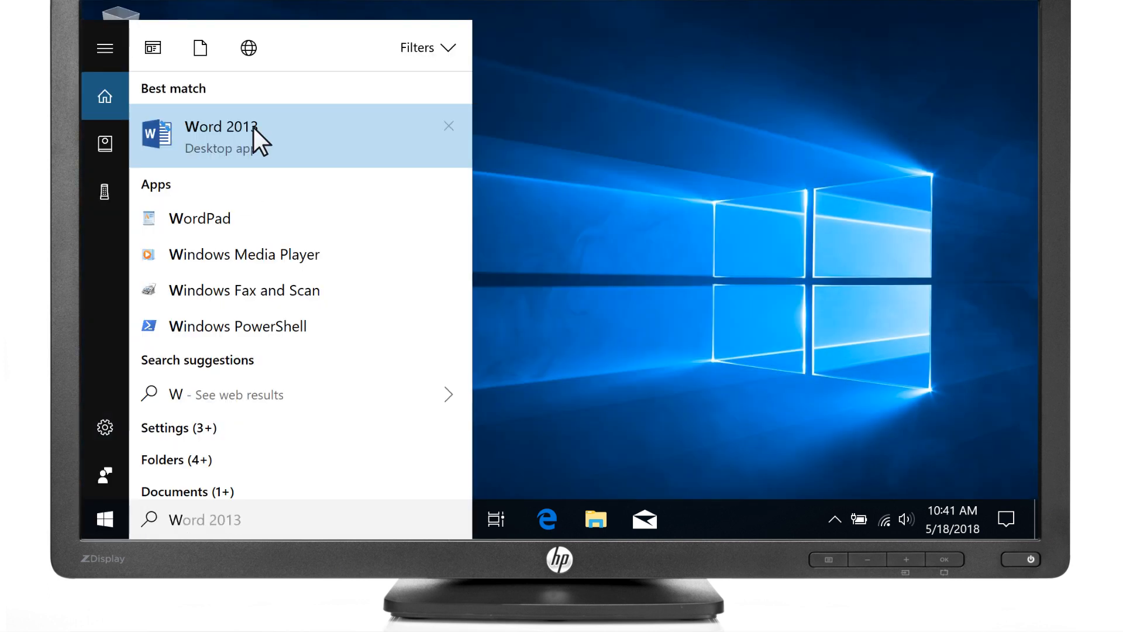
pyautogui.click(223, 136)
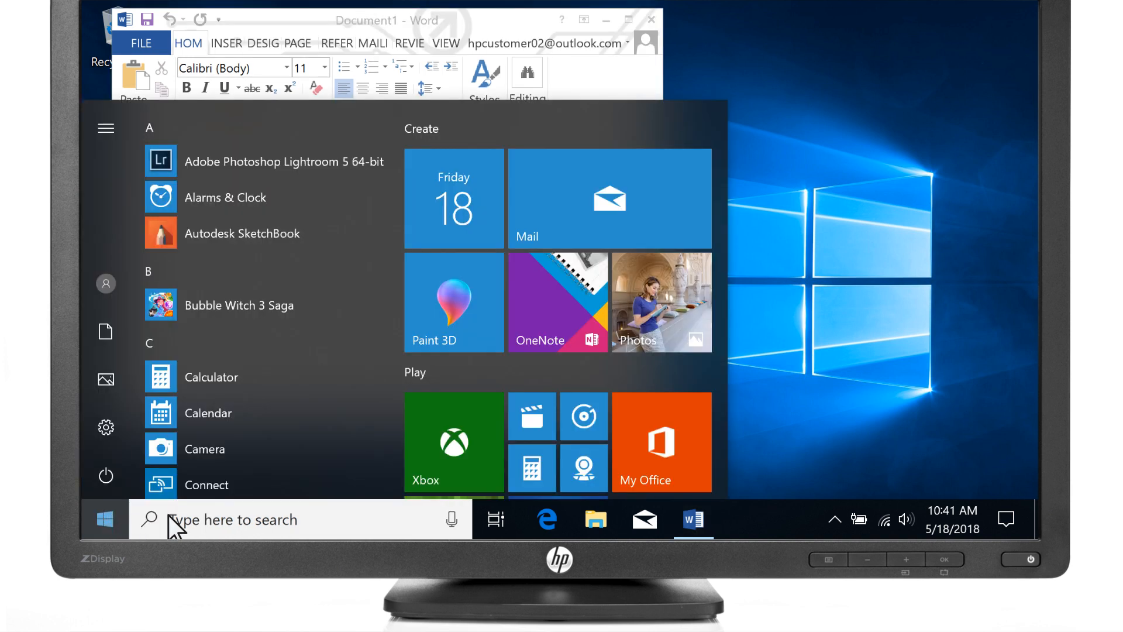
pyautogui.write('E')
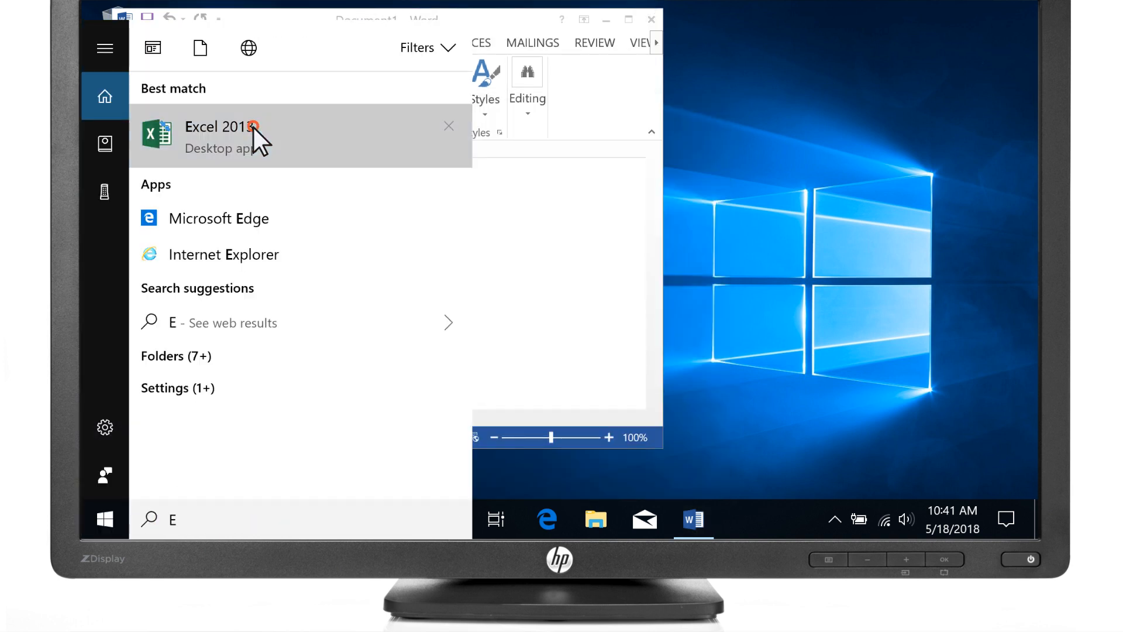
pyautogui.click(222, 126)
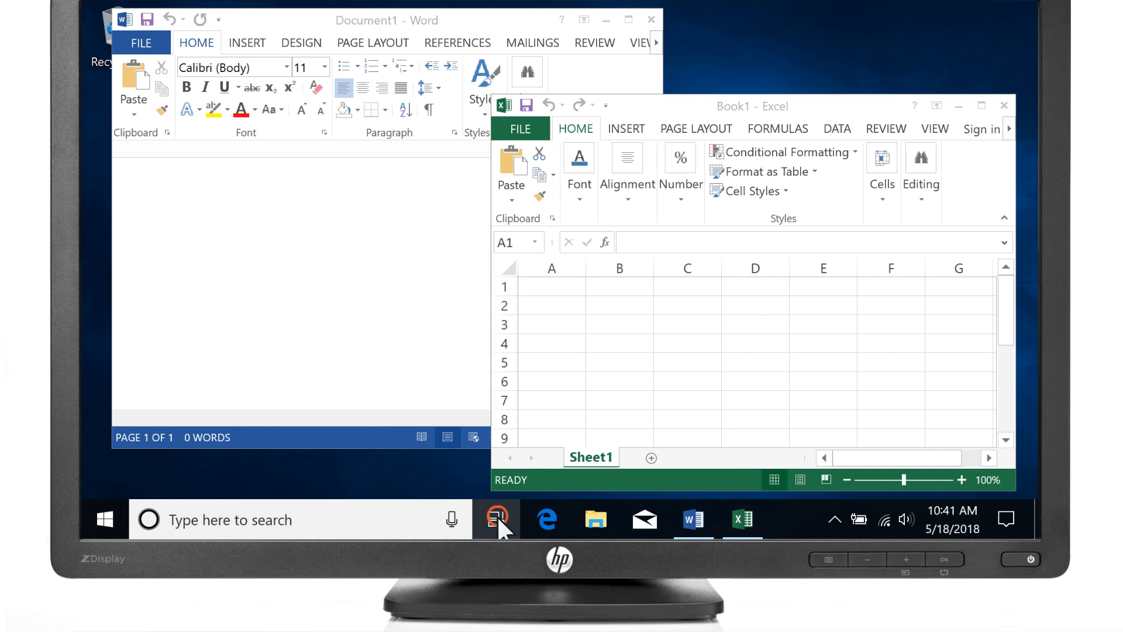
# Review both desktops in Task View and return to Desktop 2 holding Word and Excel.
pyautogui.click(497, 519)
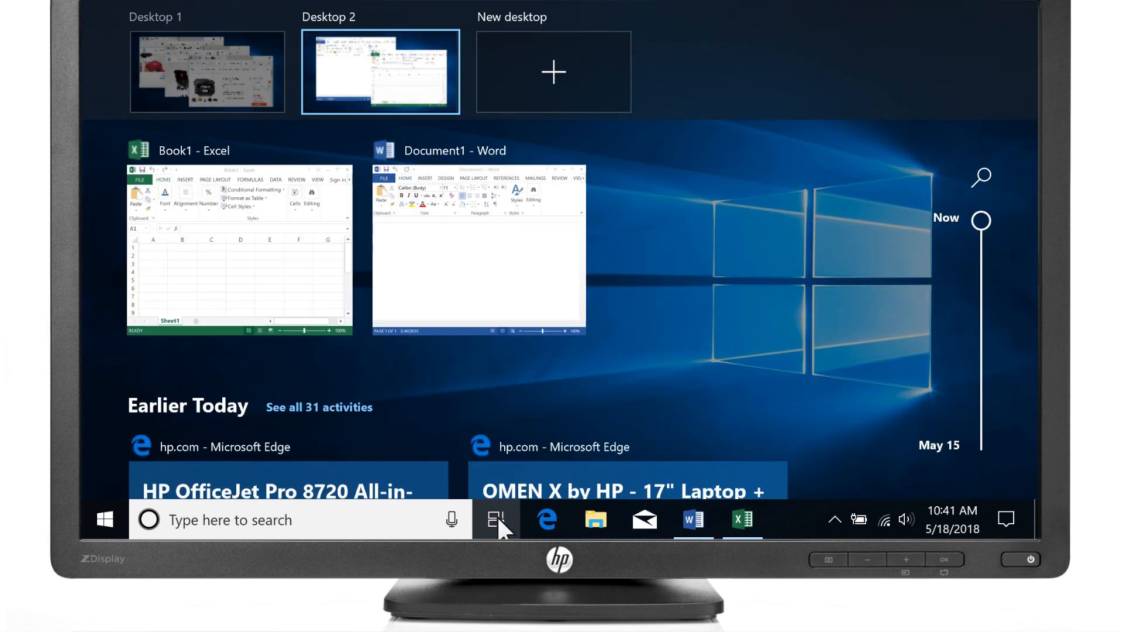
pyautogui.moveTo(385, 337)
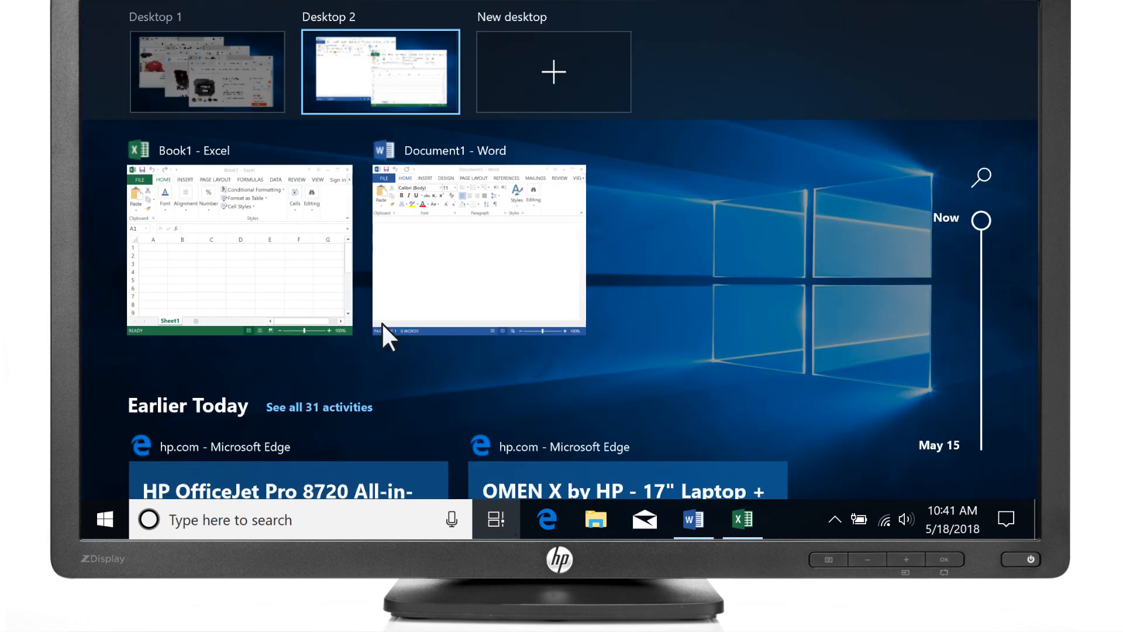
pyautogui.click(207, 71)
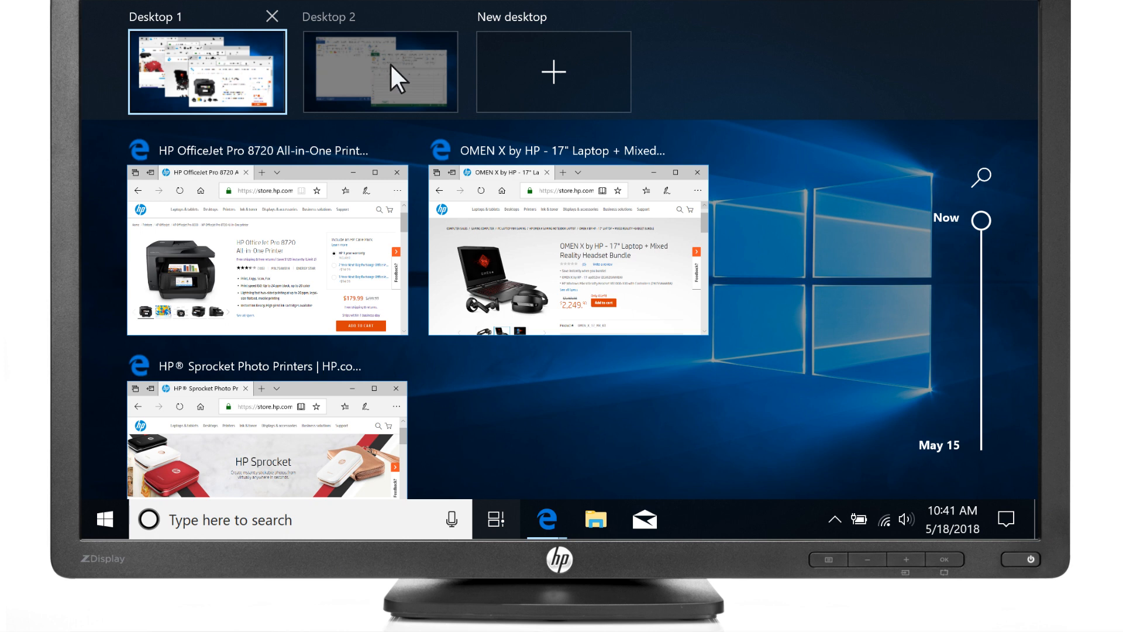
pyautogui.click(380, 71)
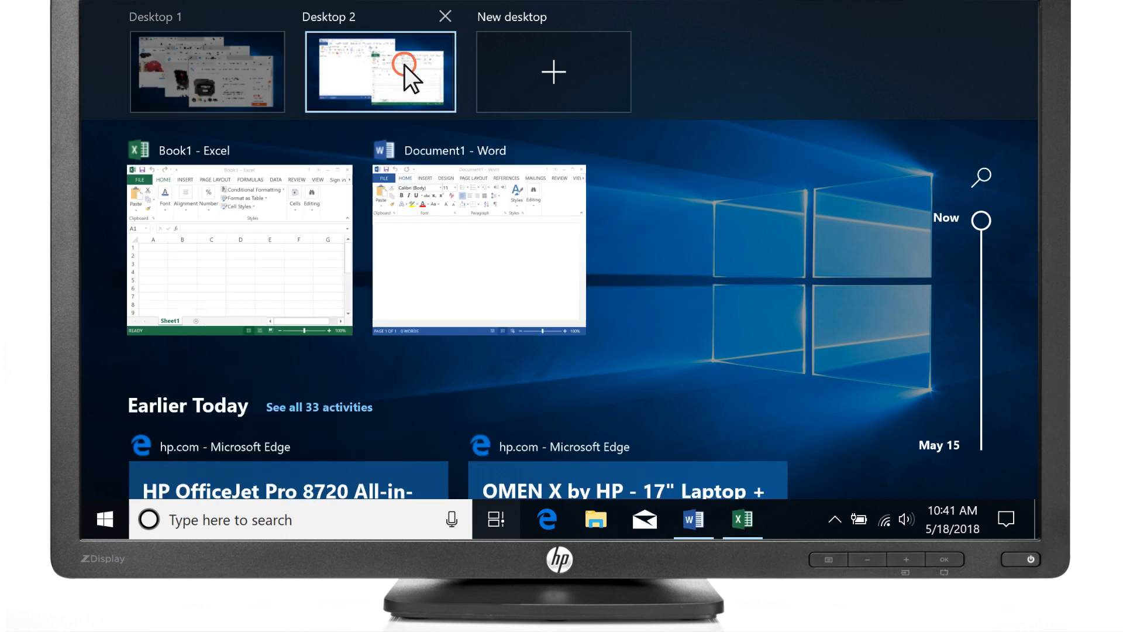
pyautogui.click(380, 71)
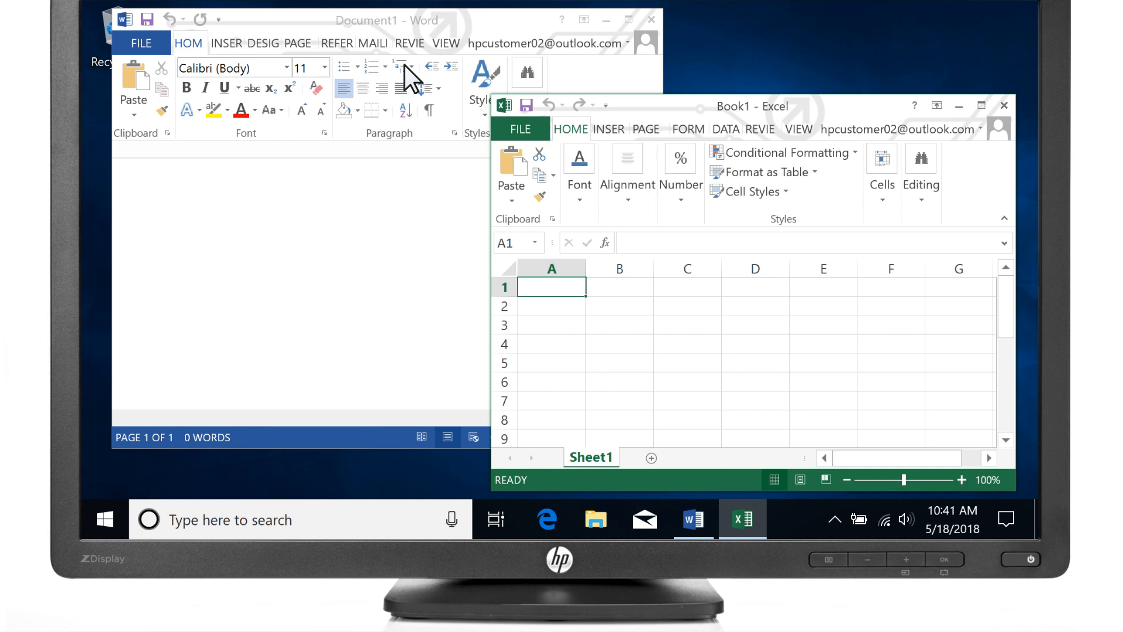
# Bring up Multitasking settings scrolled to the Virtual desktops options.
pyautogui.click(105, 519)
pyautogui.write('Multitasking')
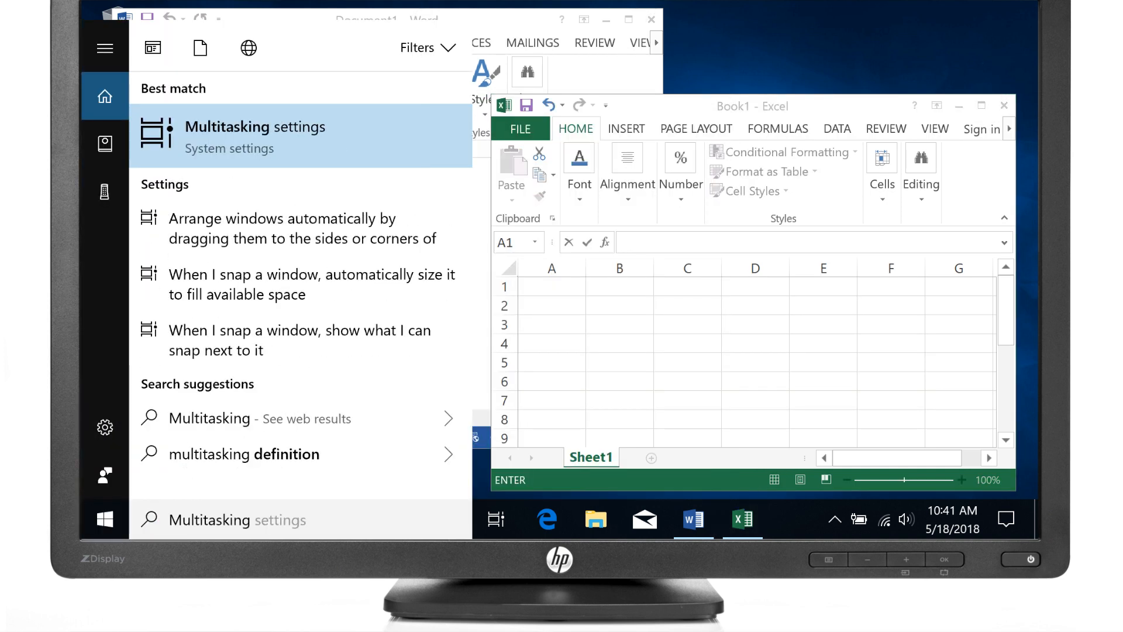
pyautogui.click(254, 136)
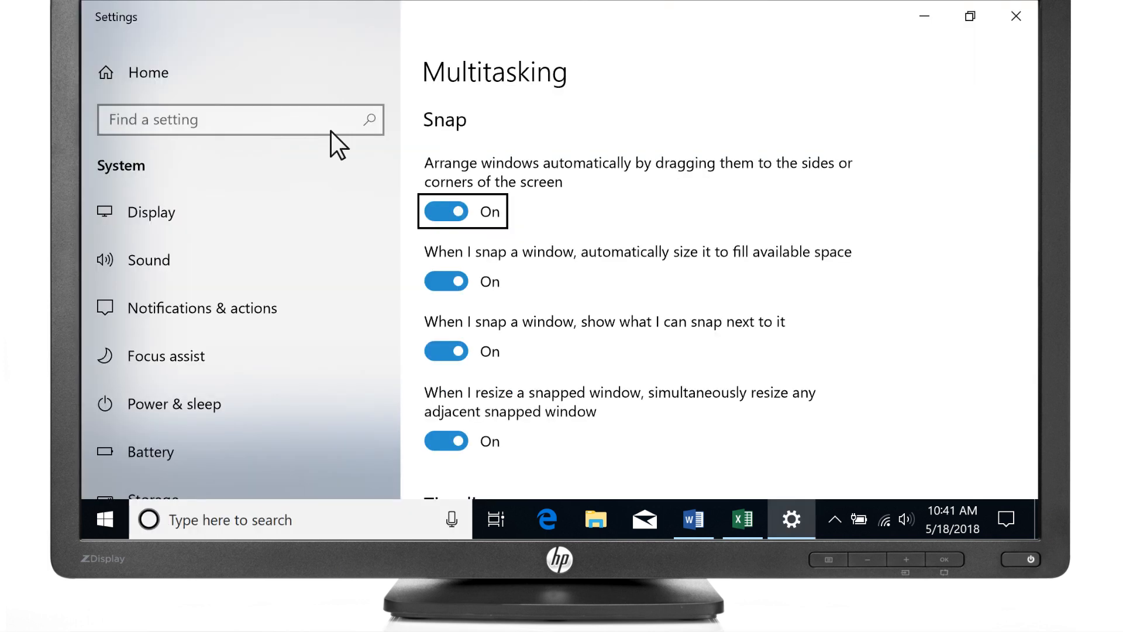
pyautogui.scroll(-3)
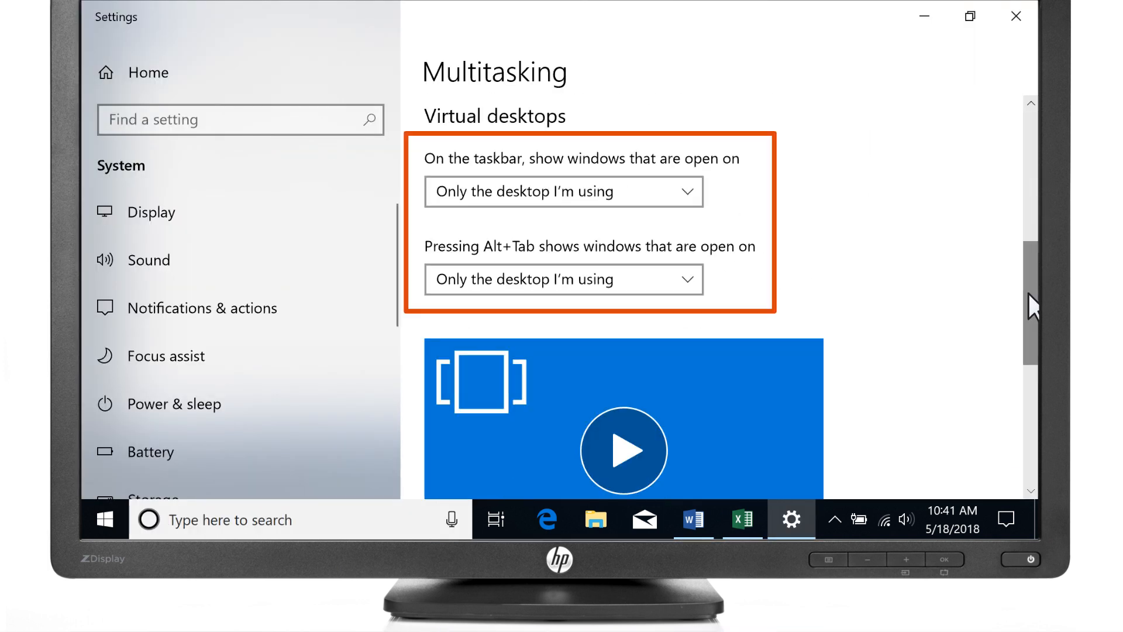